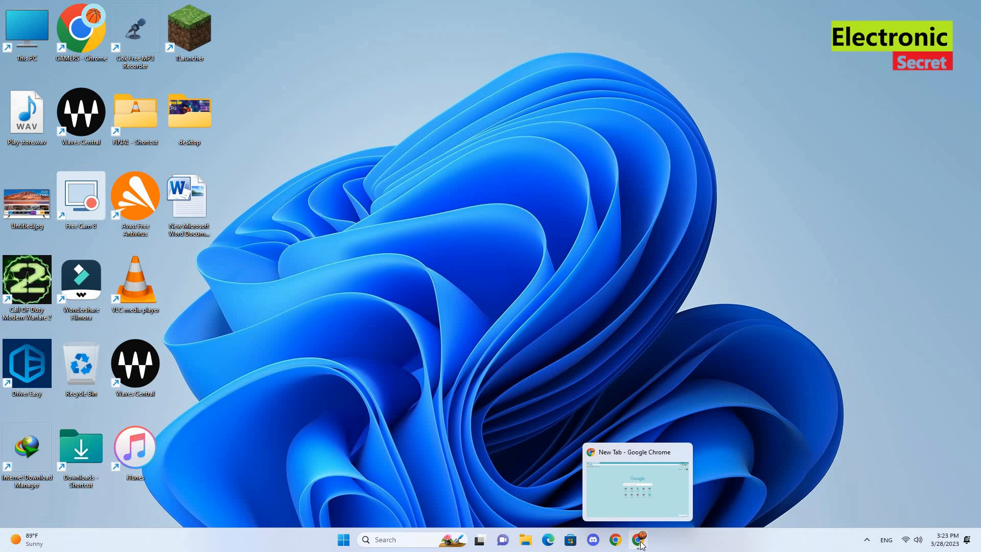
- Search Google for 'samsung tv firmware download' in Chrome
click(637, 538)
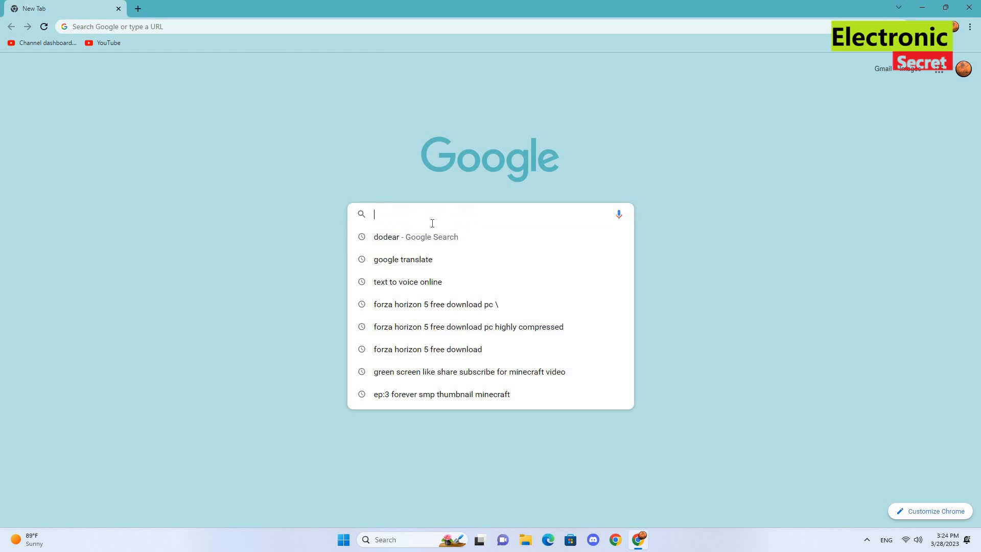
text(samsung tv firmware download)
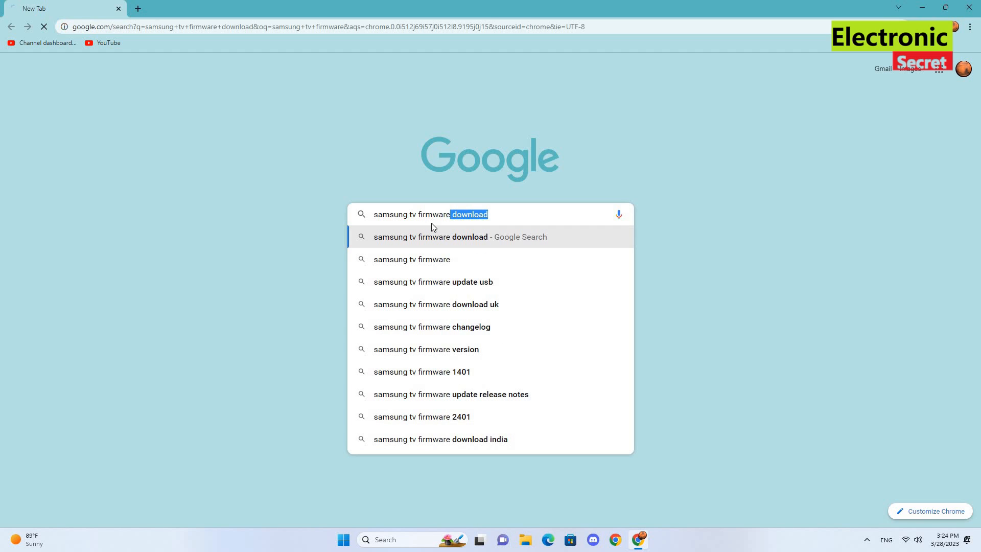
key(Enter)
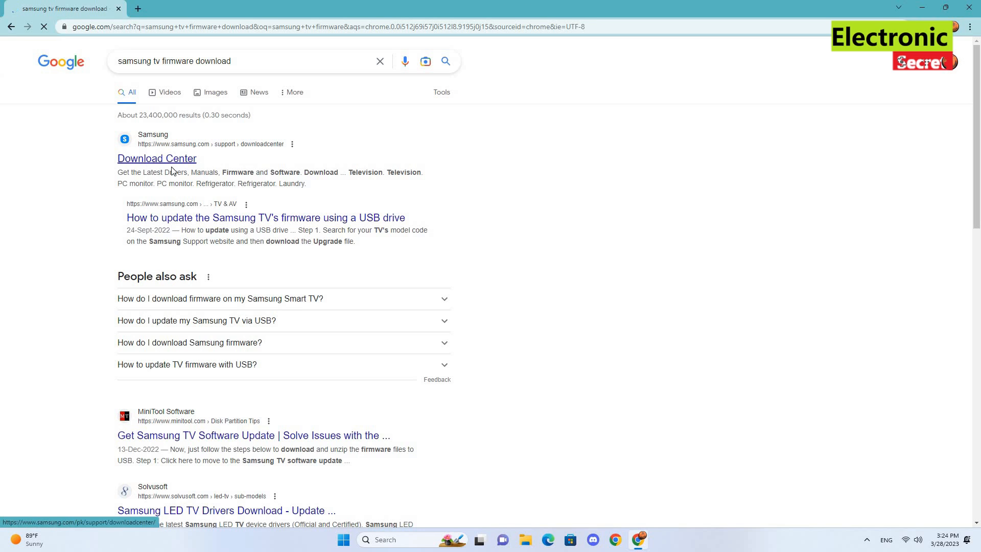
- Open Samsung's Download Center from the search results
click(157, 159)
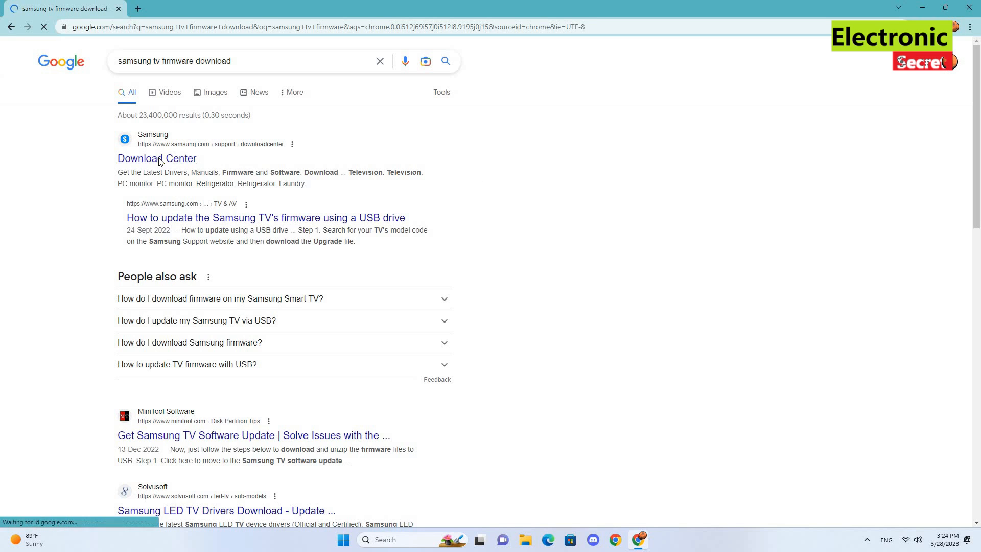
click(157, 159)
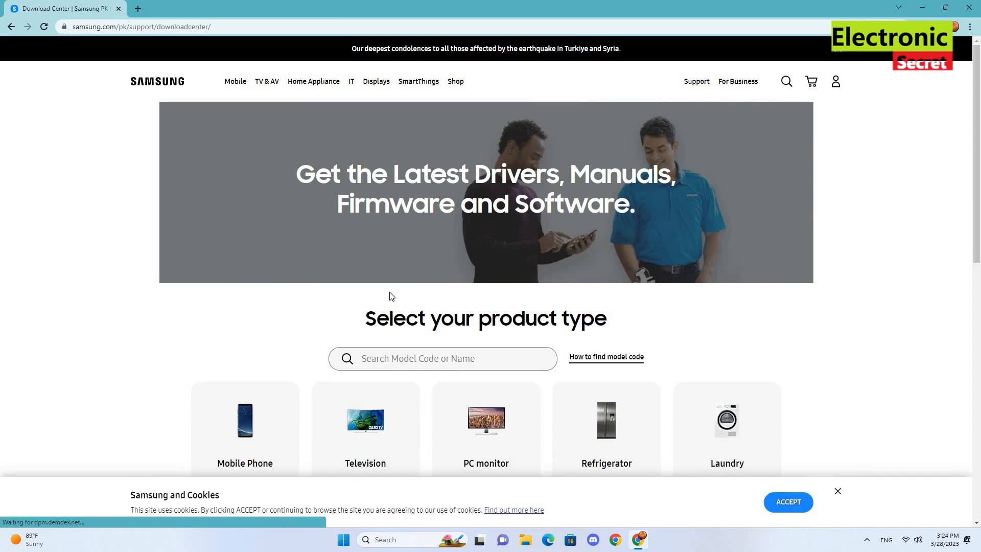
scroll(down, 3)
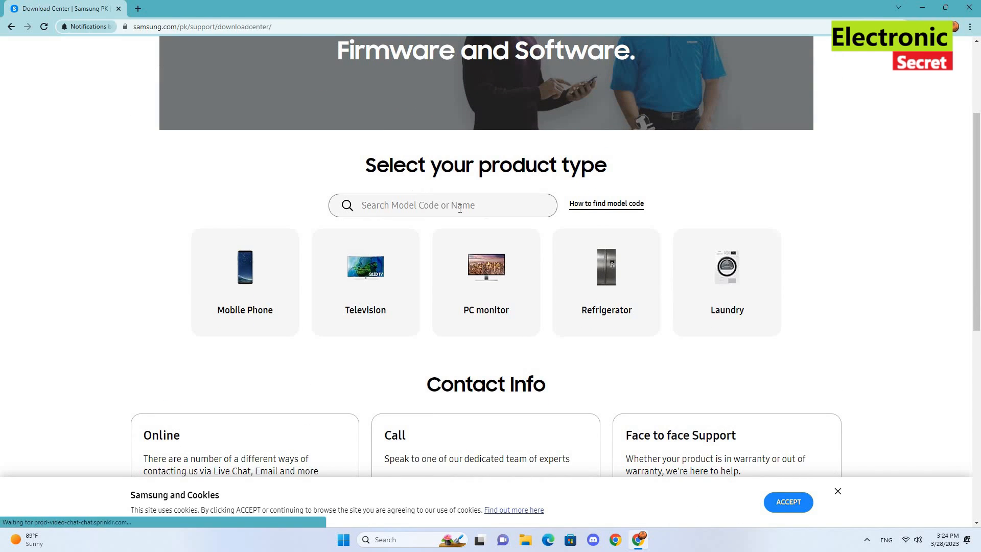
- Search model code ua40k5000 and choose UA40K5000AR(UA40K5000ARSMZ)
click(456, 205)
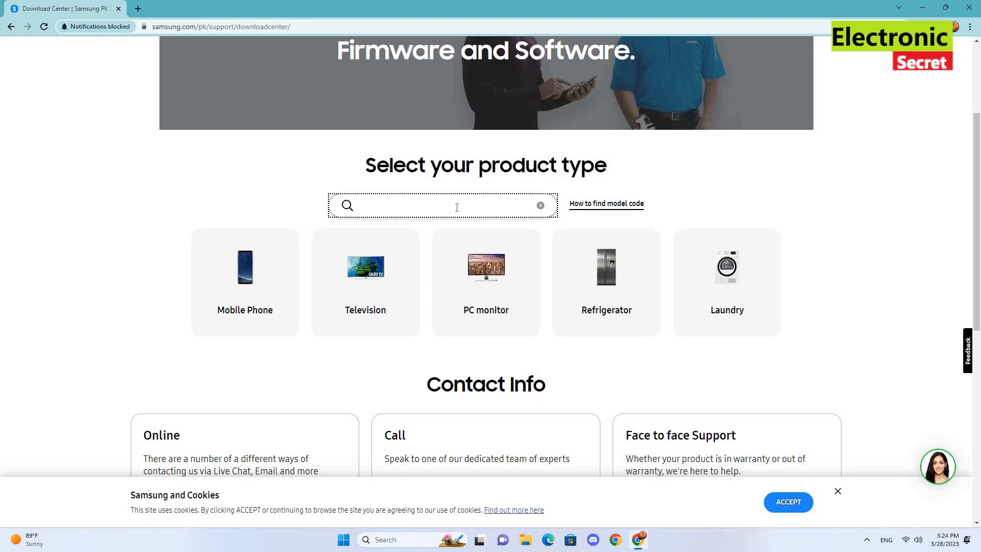
text(u)
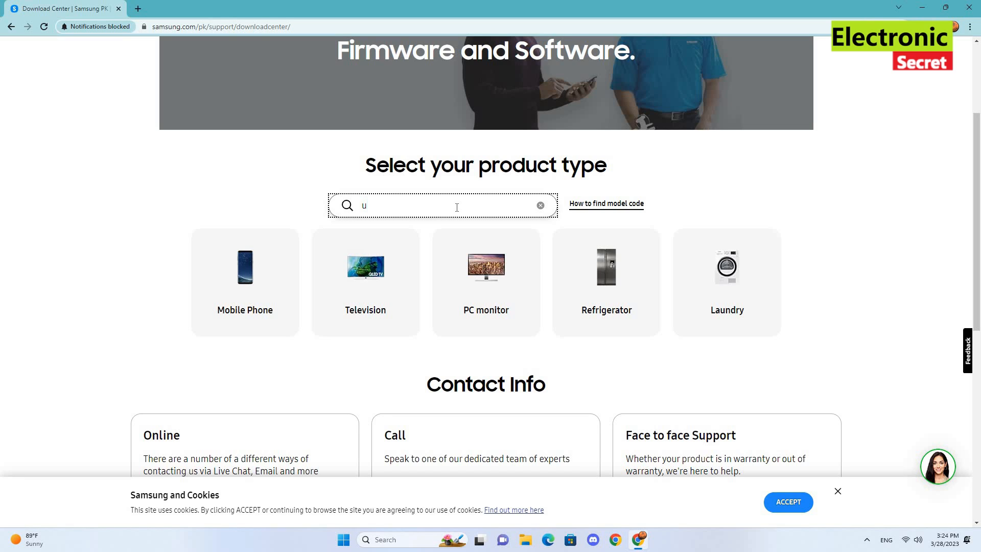
text(a40k)
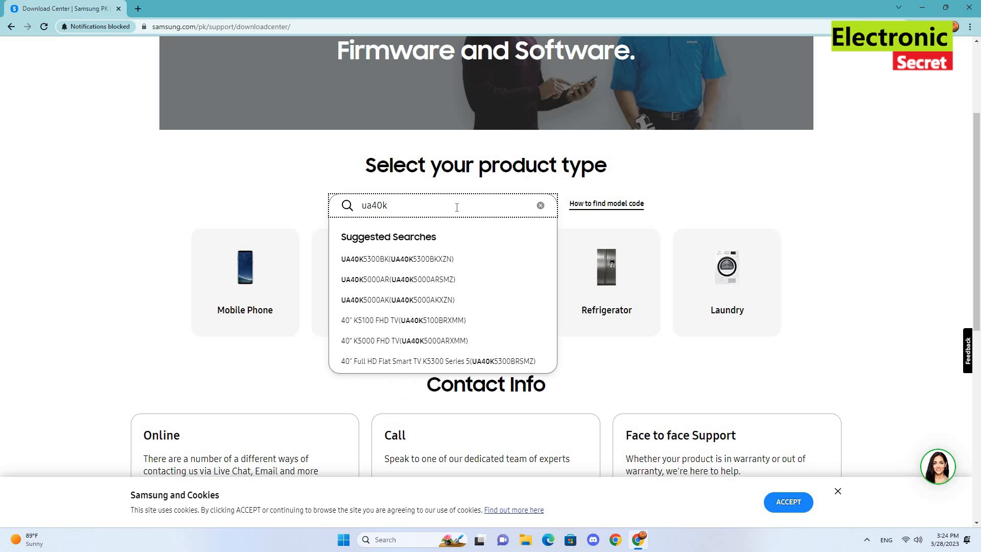
text(5000)
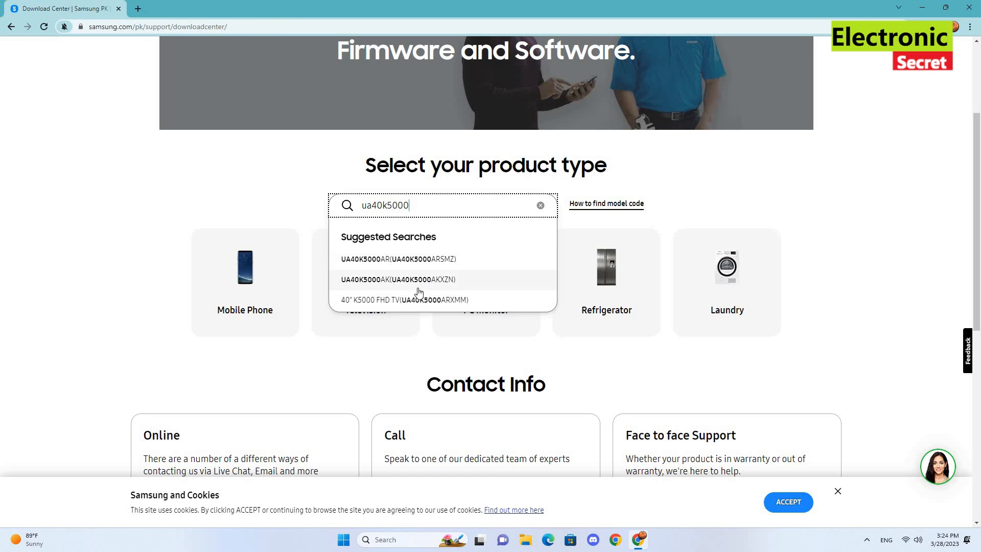
mouse_move(367, 265)
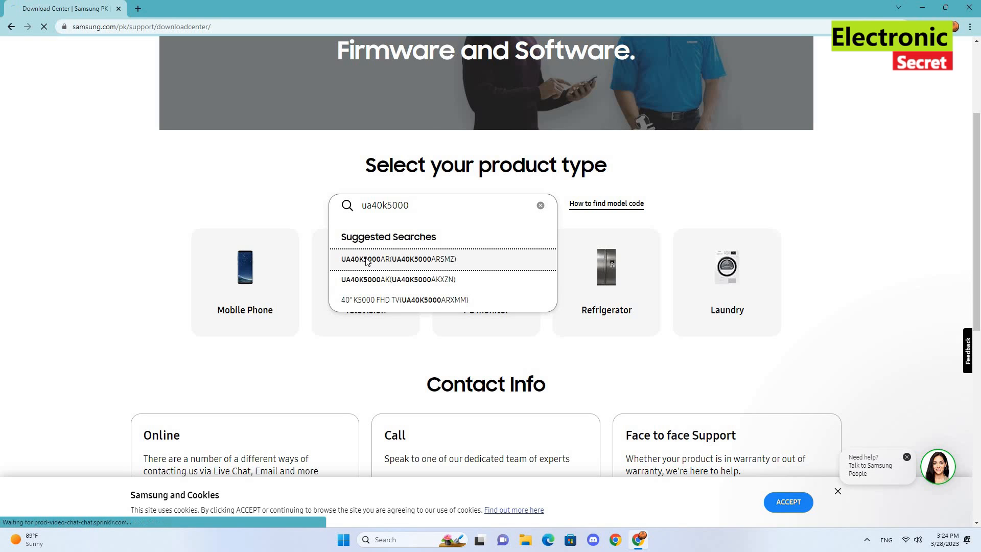
click(398, 259)
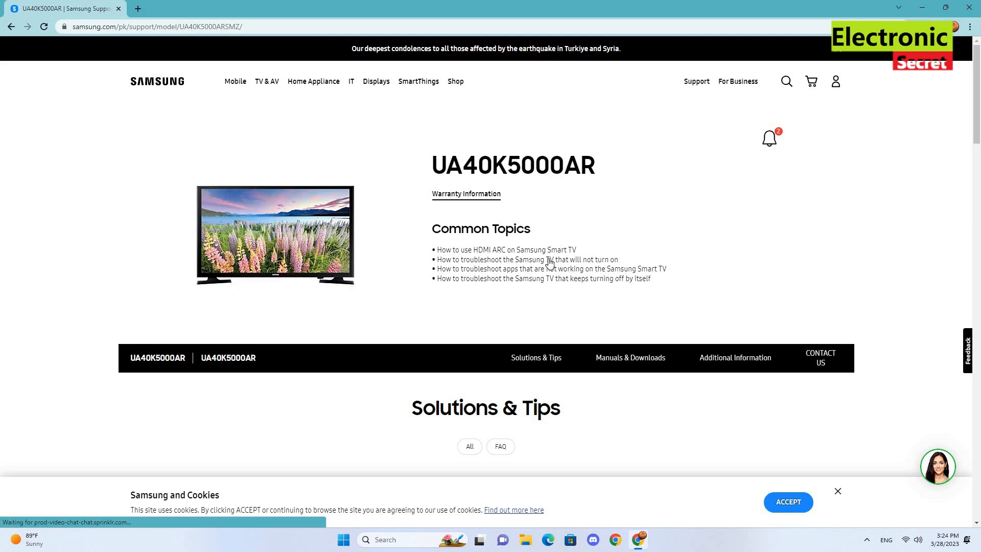
- Download the Upgrade File (USB type) from the model's Manuals & Downloads section
scroll(down, 3)
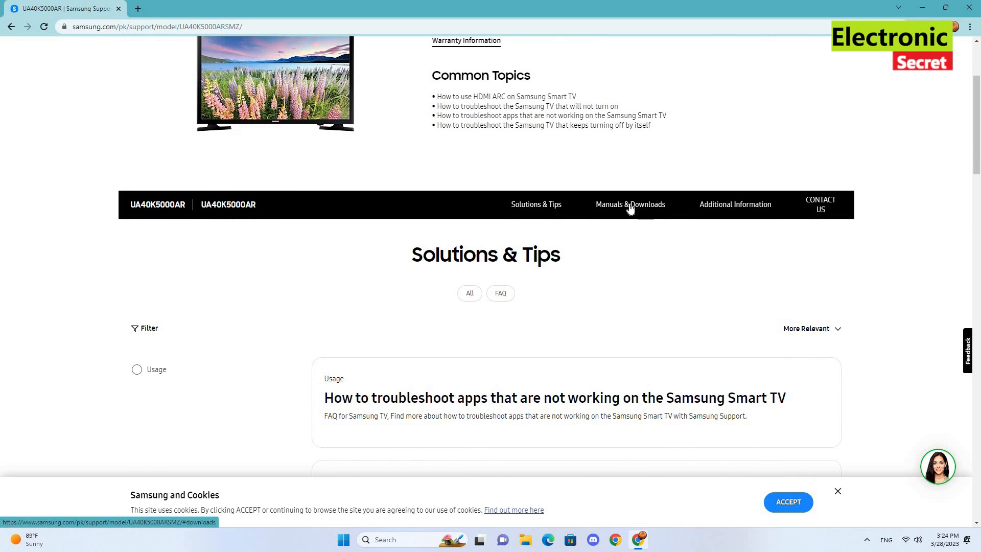
click(629, 204)
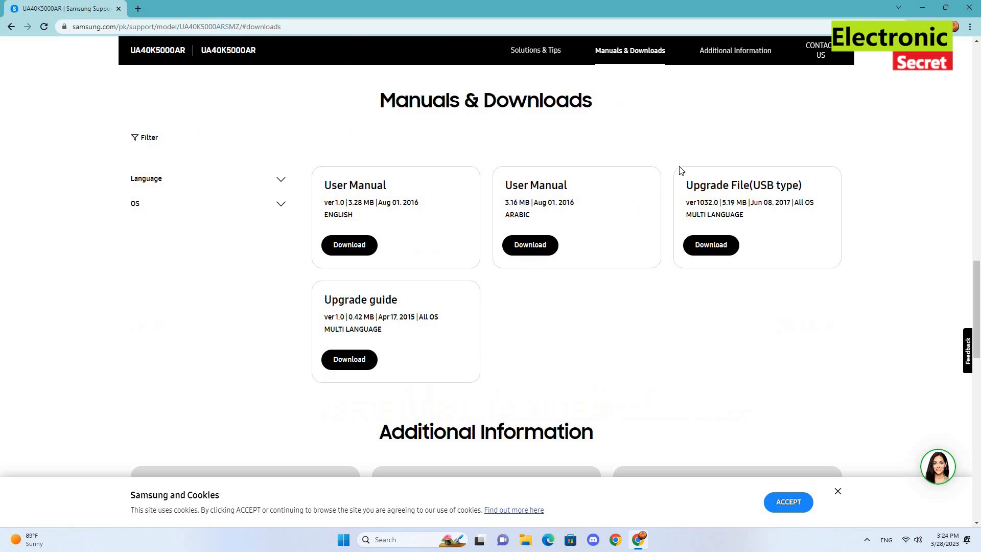
mouse_move(754, 182)
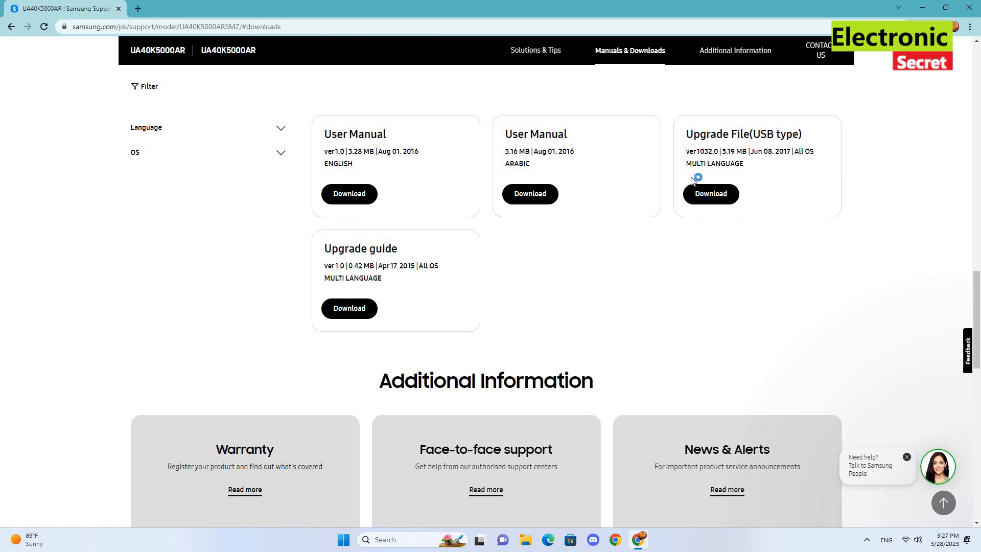
click(710, 194)
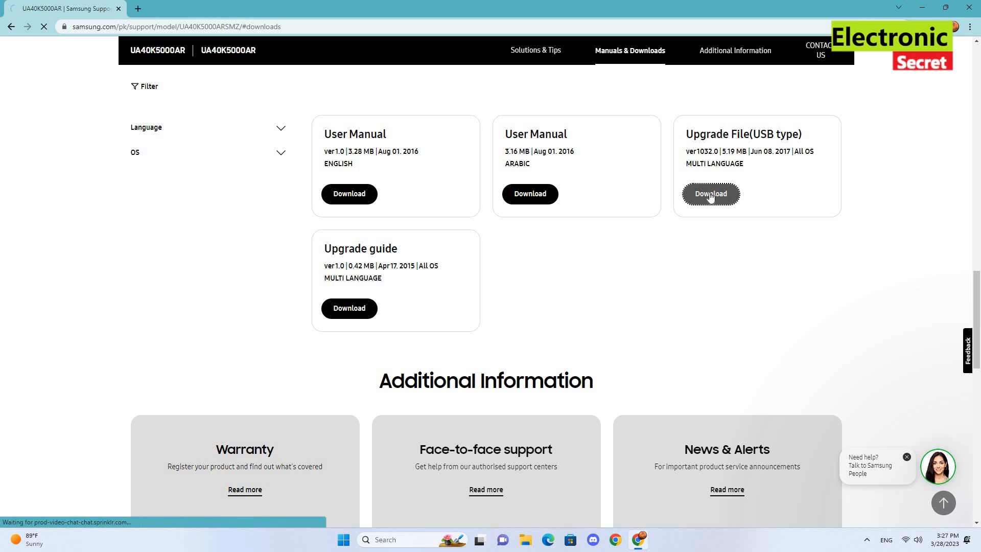
click(710, 194)
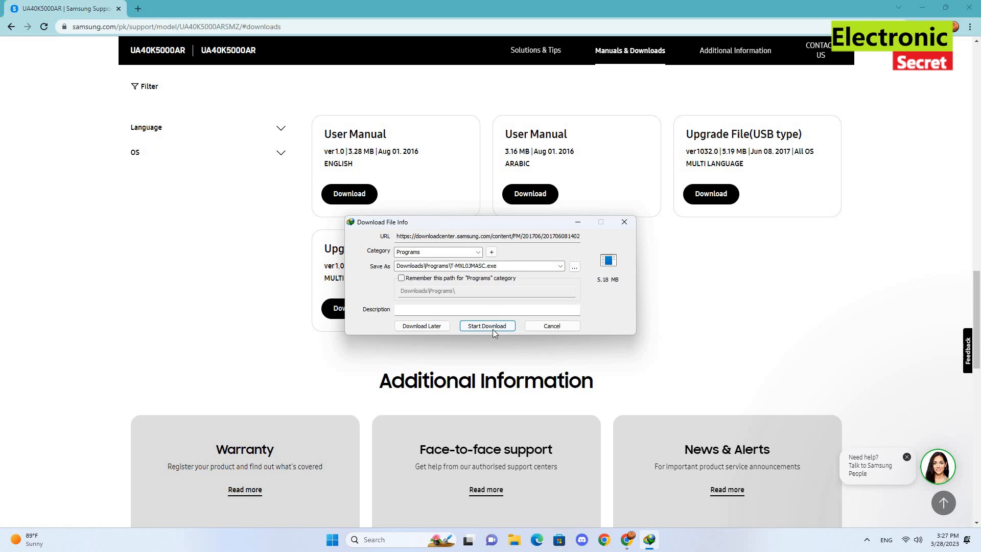
- Download T-MXL0JMASC.exe in IDM and show This PC's drives
click(487, 326)
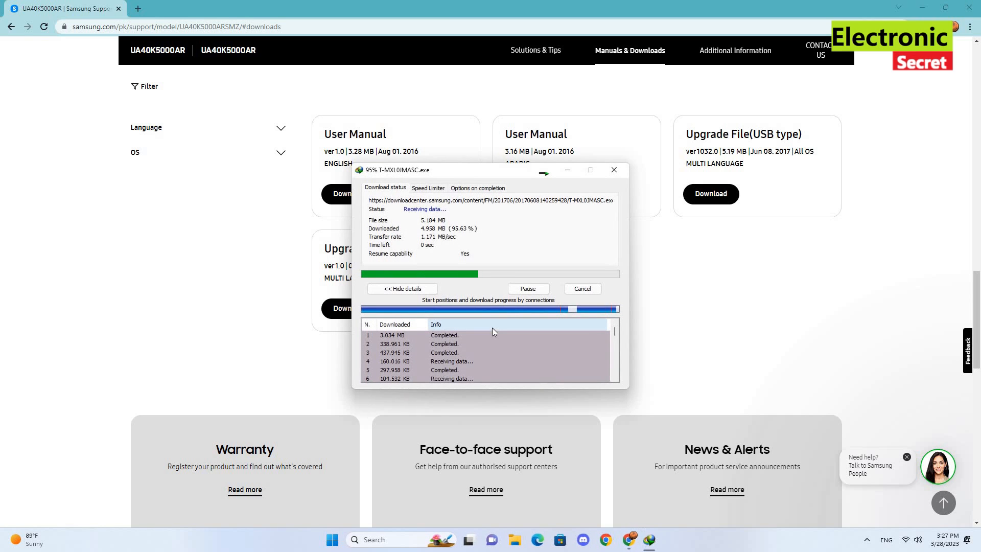
click(614, 169)
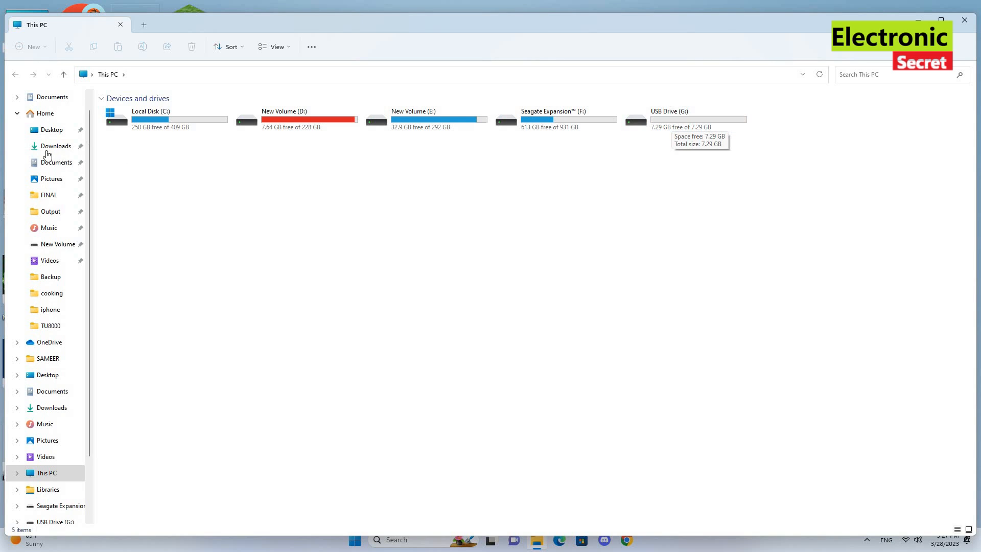
- Copy T-MXL0JMASC.exe from Downloads > Programs and open USB Drive (G:)
click(55, 146)
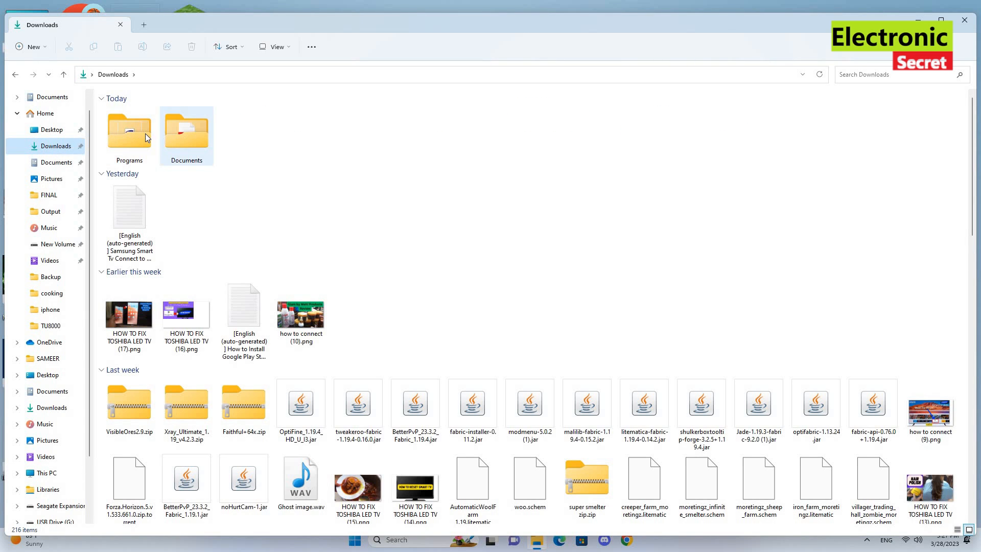
double_click(129, 129)
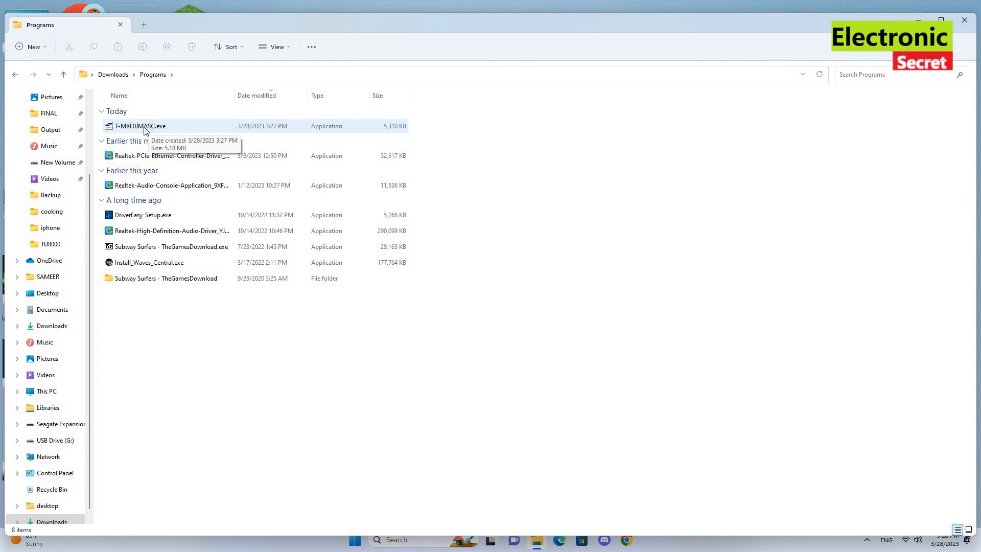
right_click(143, 126)
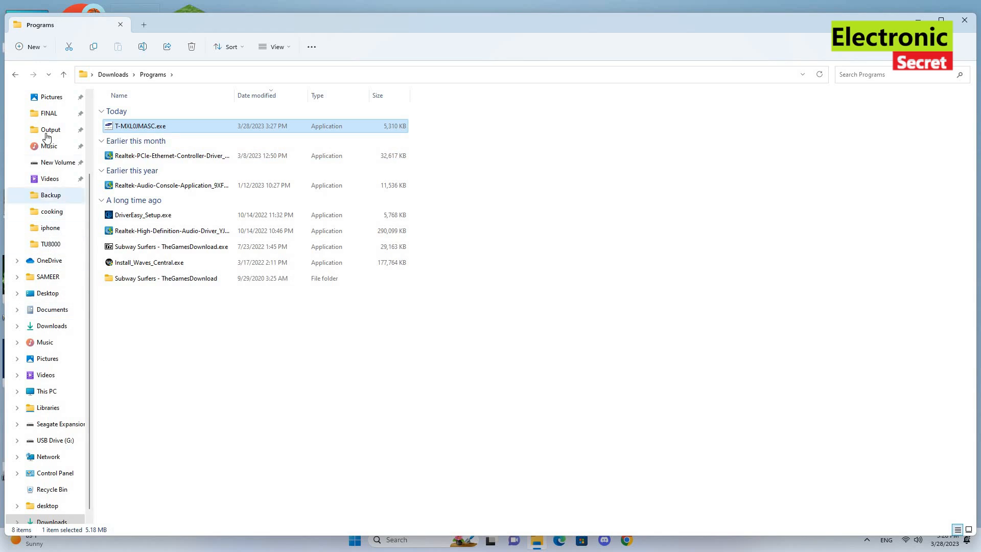
click(46, 390)
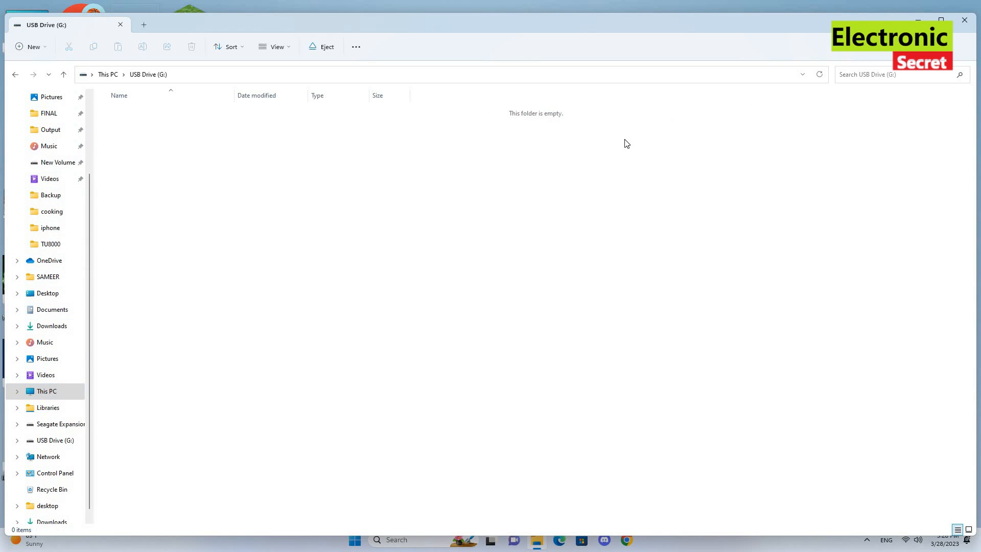
- Paste T-MXL0JMASC.exe onto the USB drive and run it
right_click(370, 221)
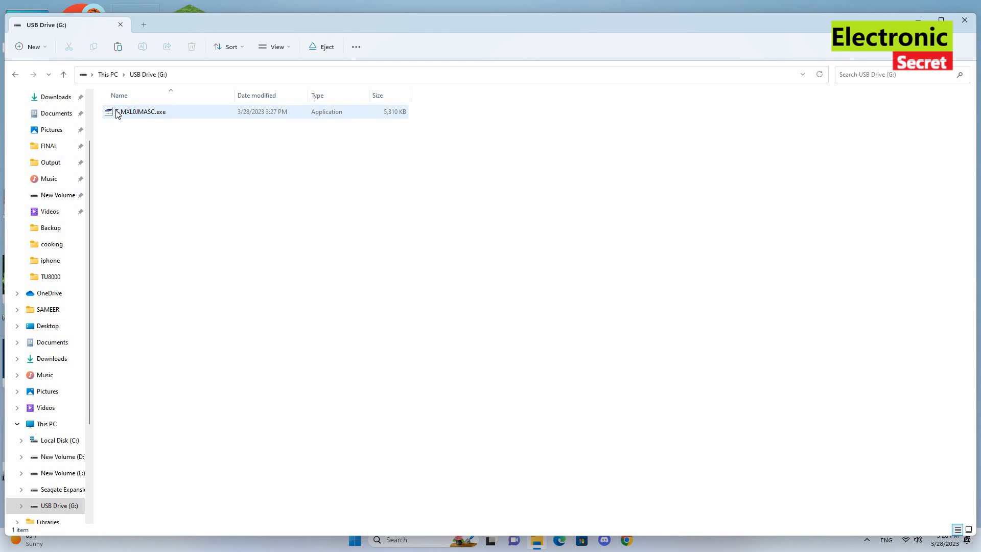
click(143, 111)
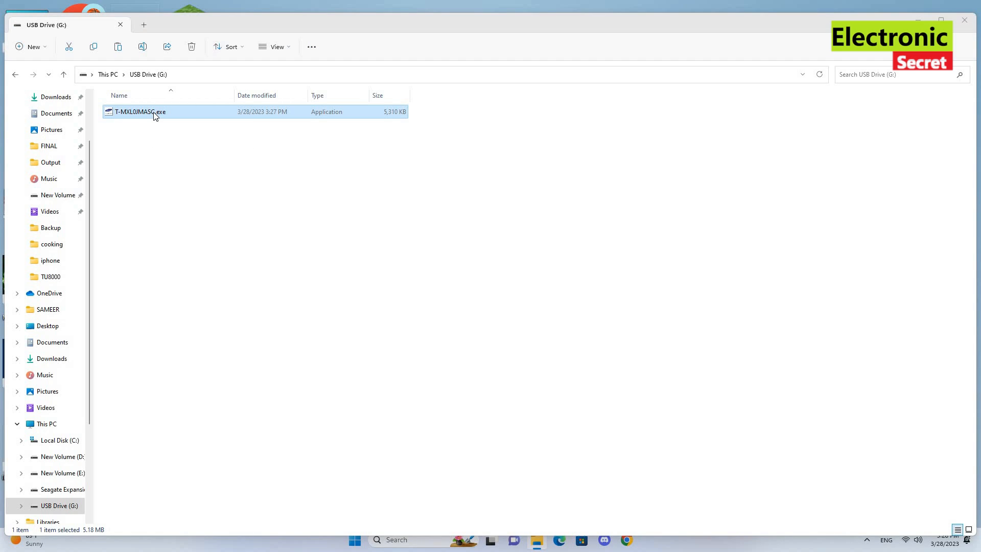
double_click(142, 111)
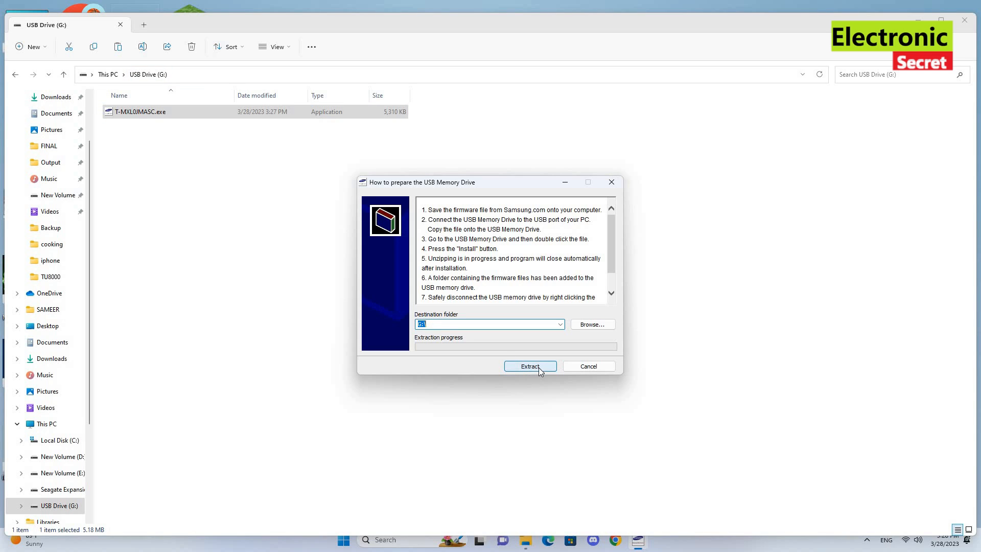
- Extract the firmware to the USB drive's default destination folder
click(530, 366)
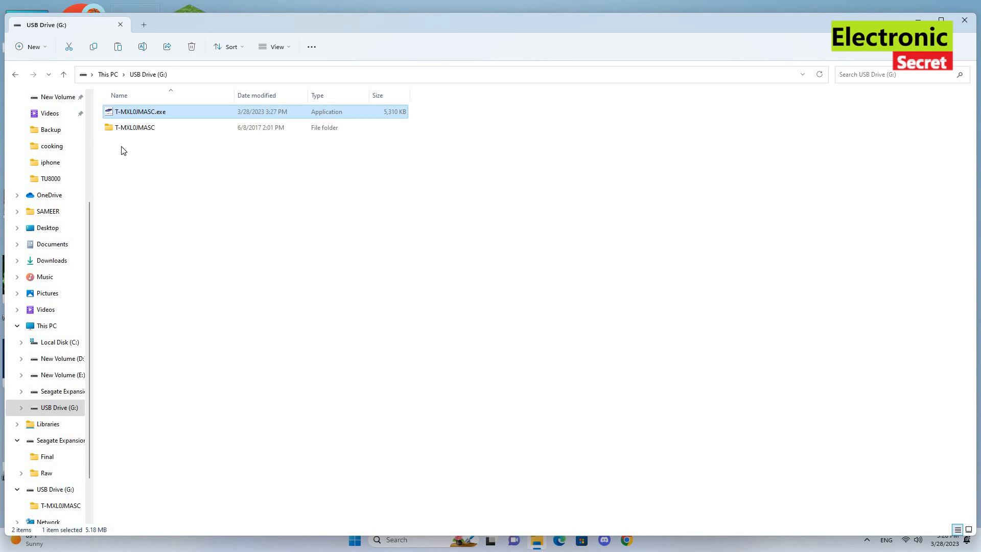
- Check the T-MXL0JMASC folder holds the .bin file, then return to the drive root
click(135, 127)
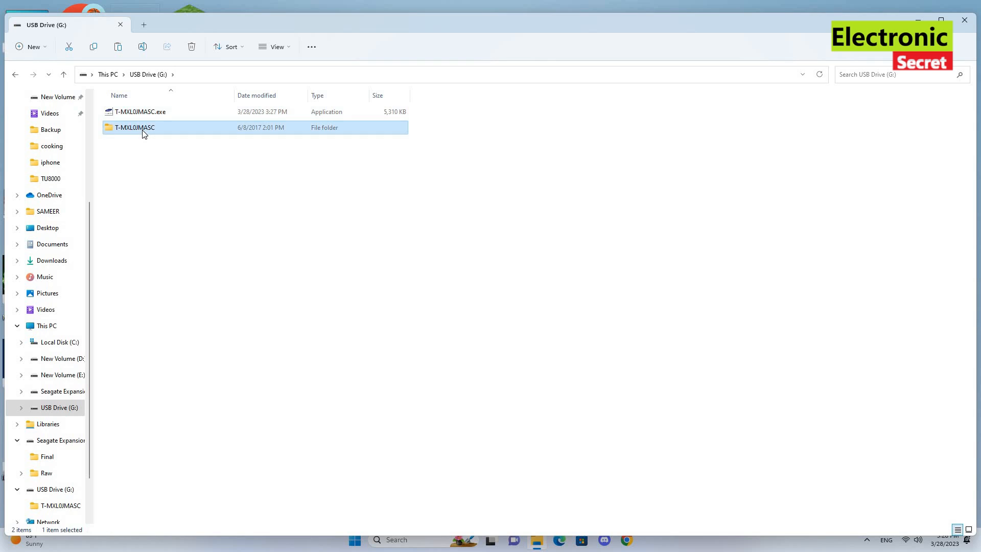
double_click(134, 127)
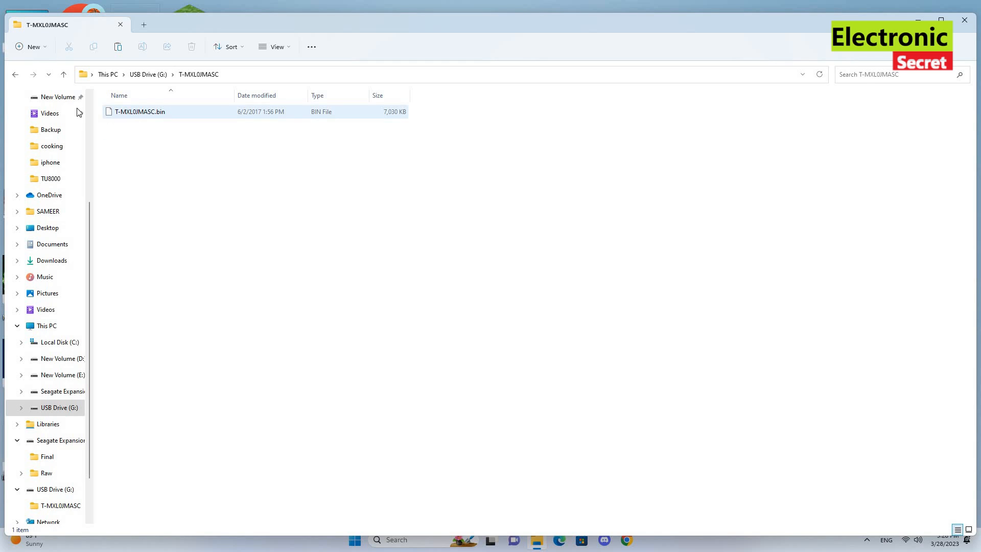
click(63, 74)
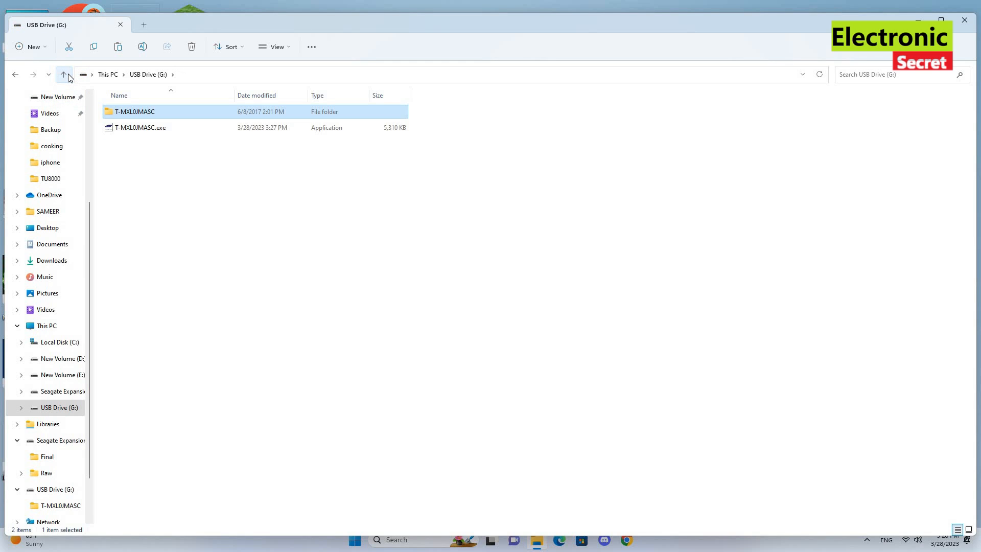
mouse_move(964, 20)
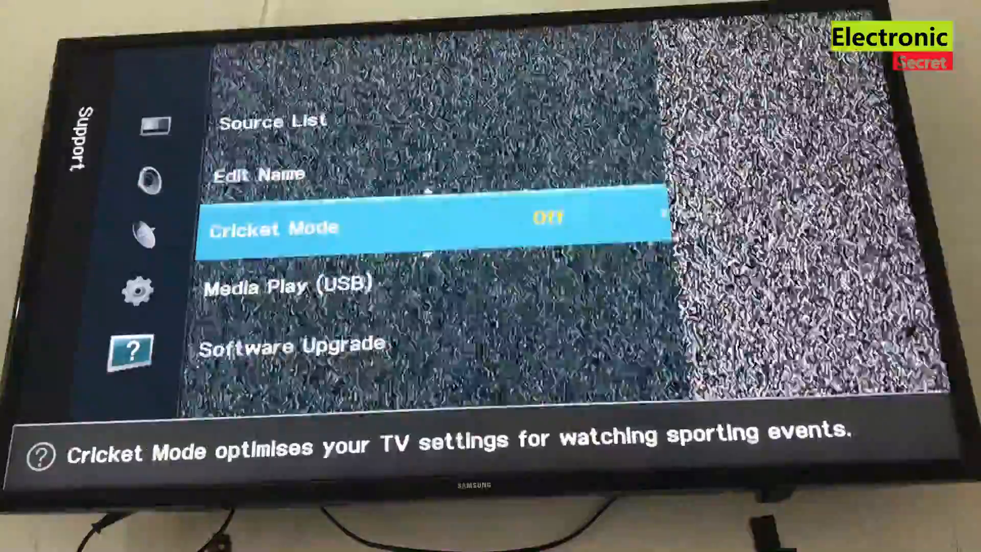
- Confirm the By USB software upgrade from version 1027 and return to Support
key(Down)
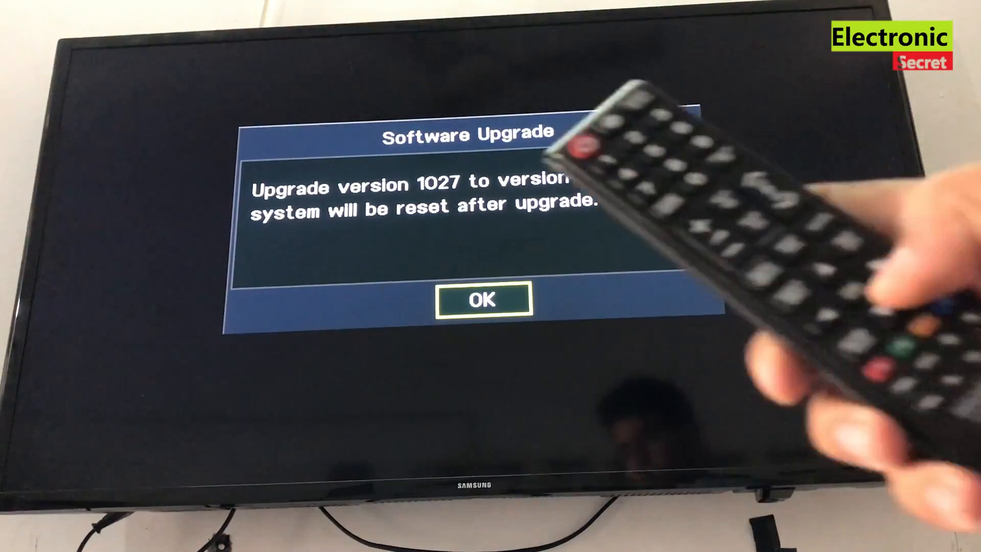
click(481, 300)
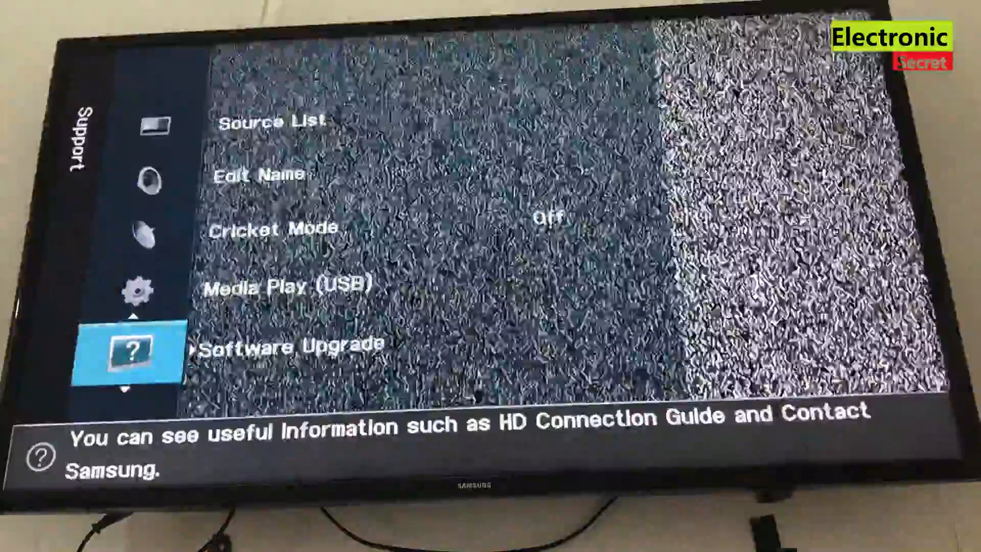
key(Down)
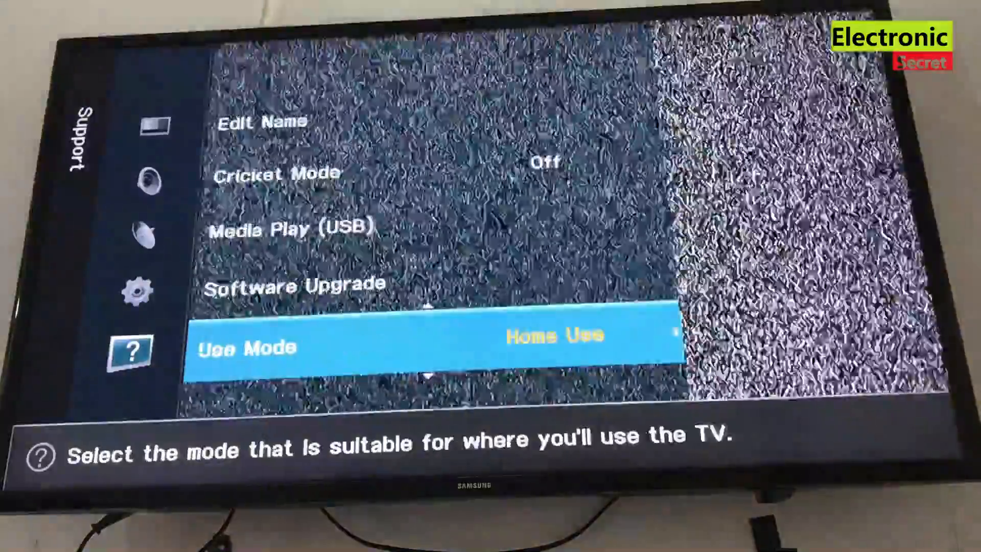